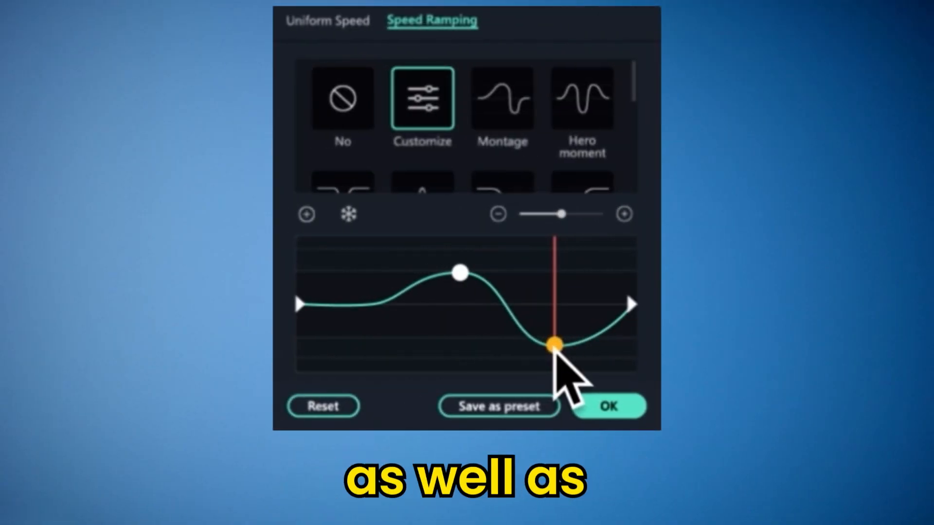
Step: Open the Speed Ramping presets from the second gameplay clip's Speed menu
click(608, 406)
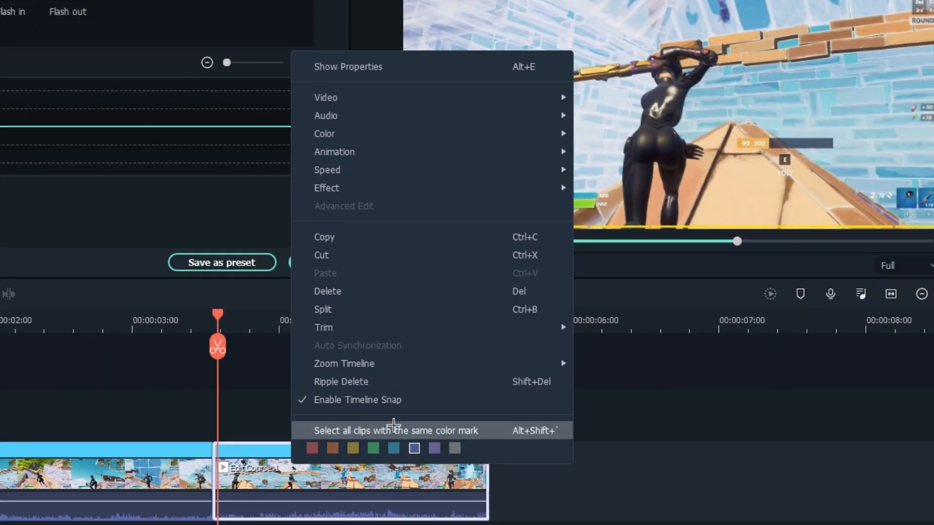
mouse_move(326, 116)
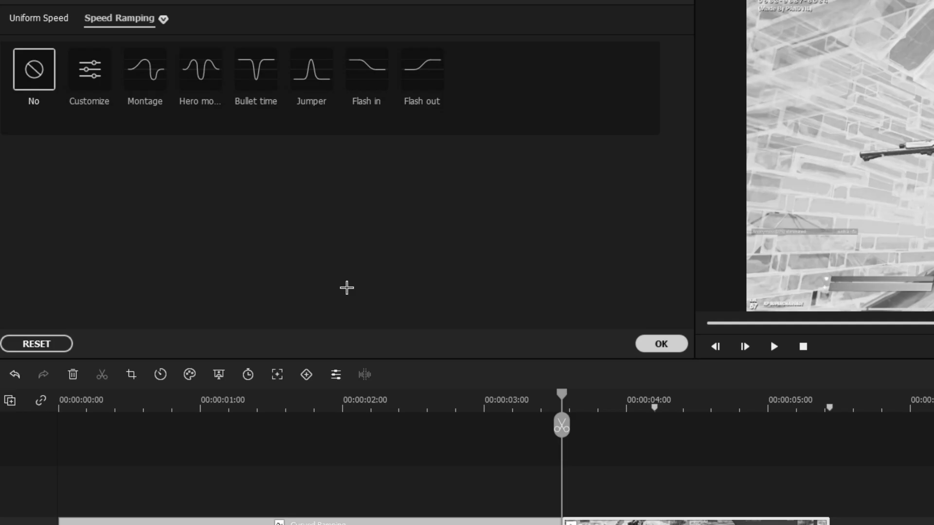
Step: Apply a customized curved speed ramp to the second gameplay clip
click(63, 78)
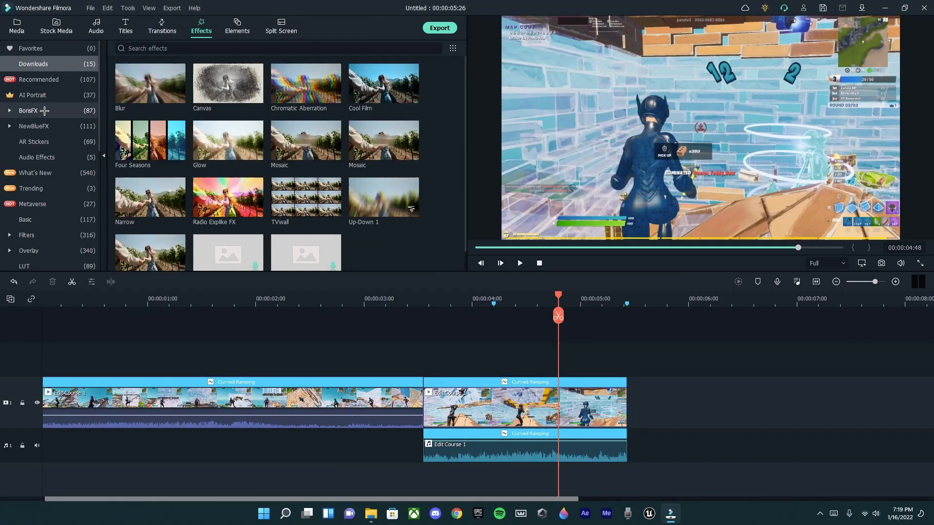
Step: Expand the BorisFX effects, glance at Transitions, and search effects for 'mask'
click(10, 111)
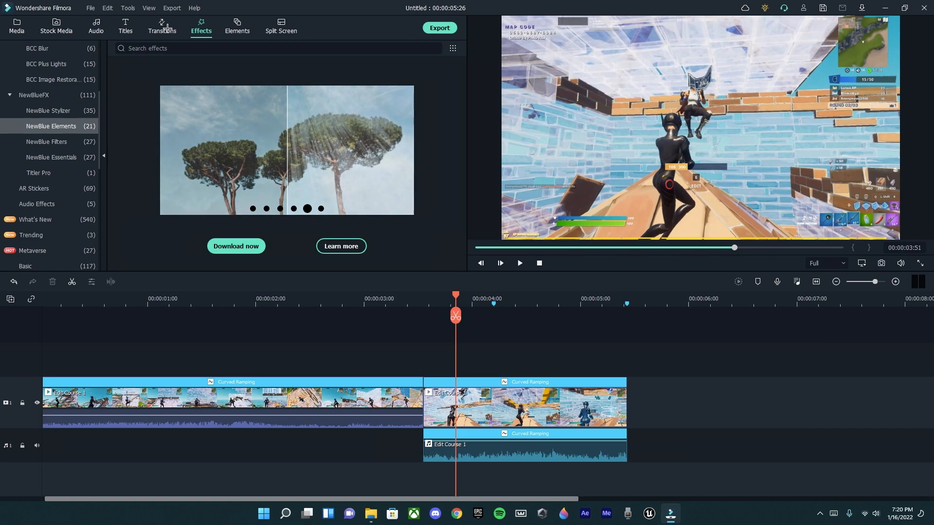
click(161, 26)
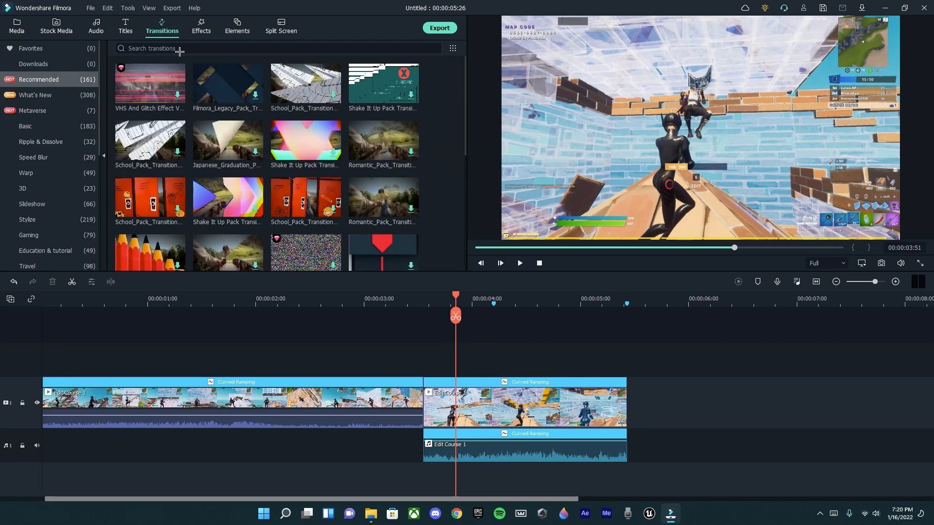
click(201, 26)
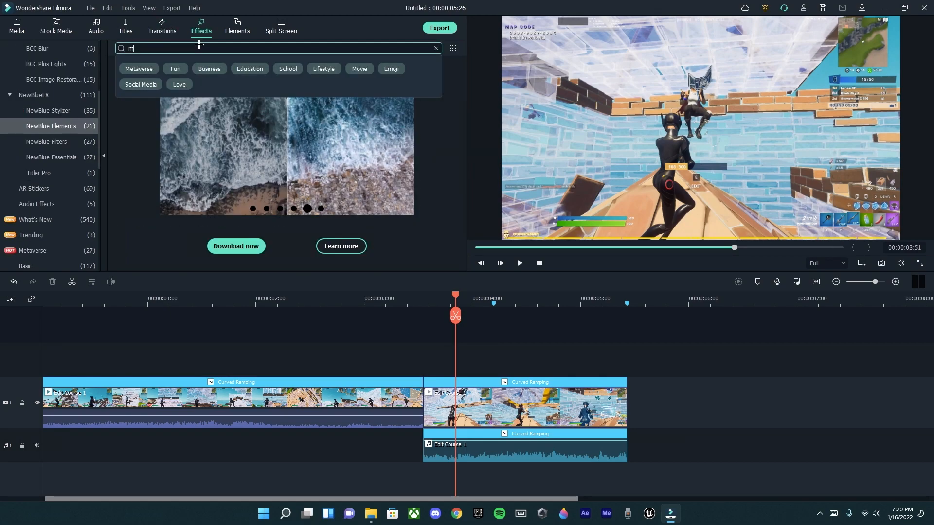
text(ask)
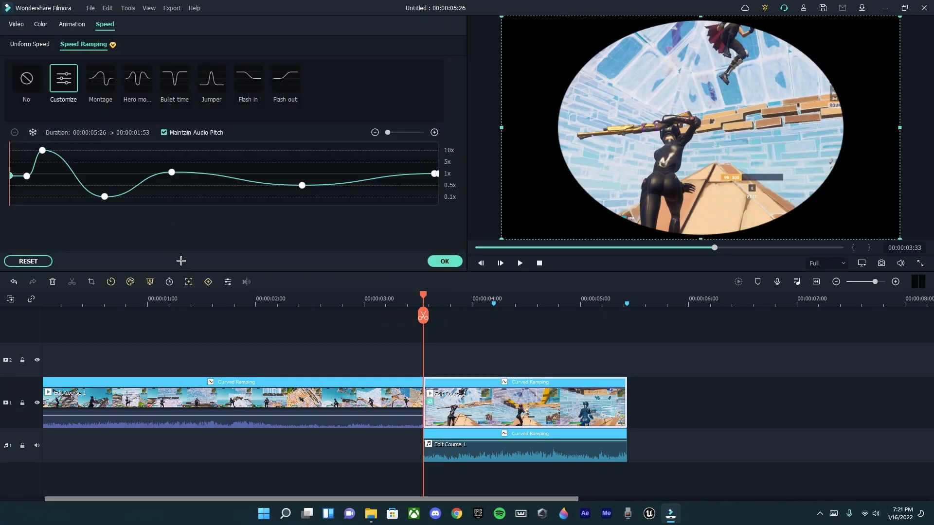
Step: Keyframe the oval mask at 4:00, shrunk to about 64% and shifted right (-670)
click(71, 24)
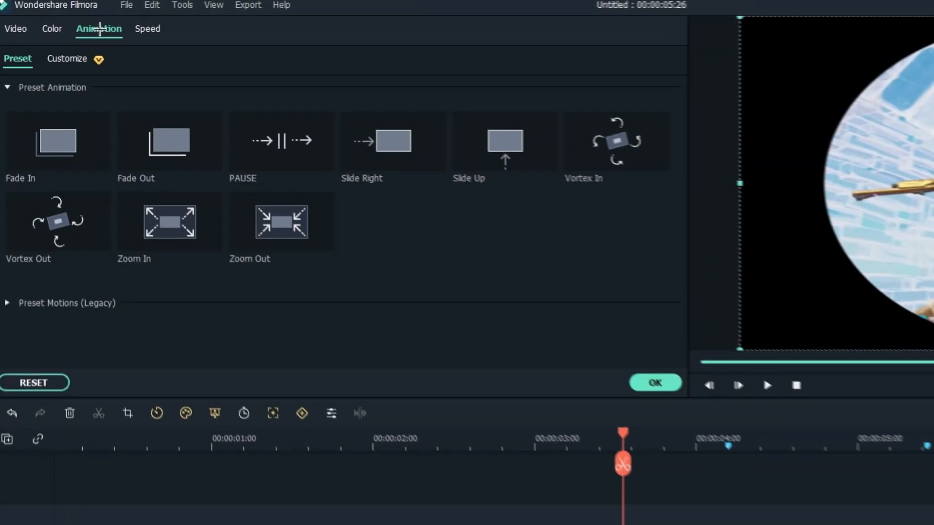
click(15, 29)
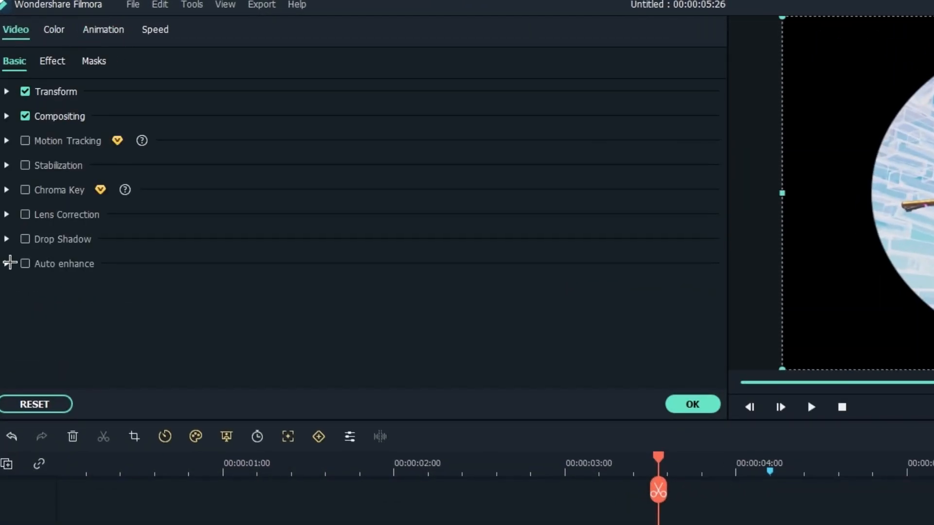
click(93, 62)
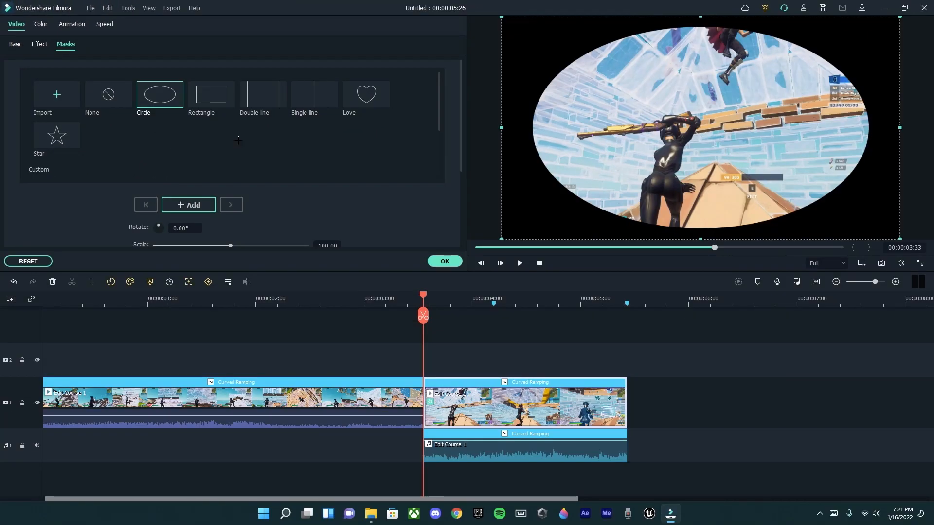
mouse_move(219, 153)
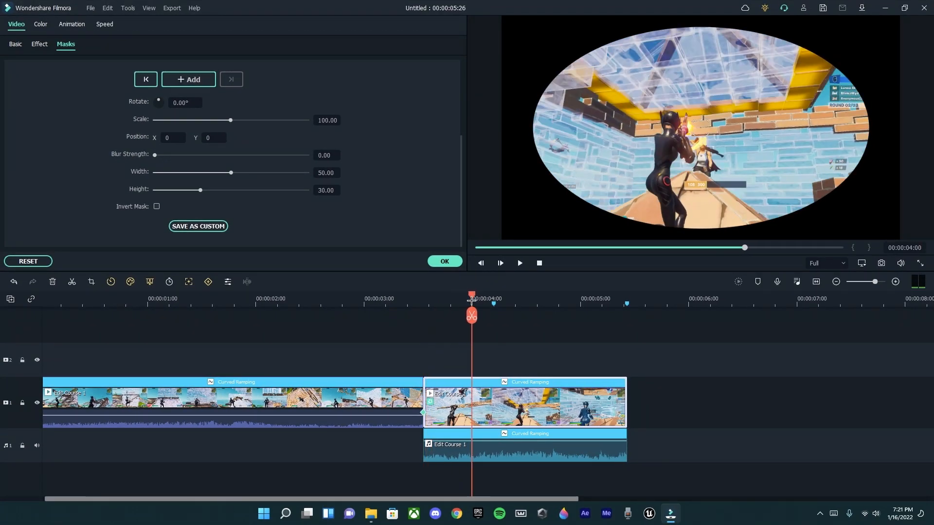
drag(231, 119, 296, 120)
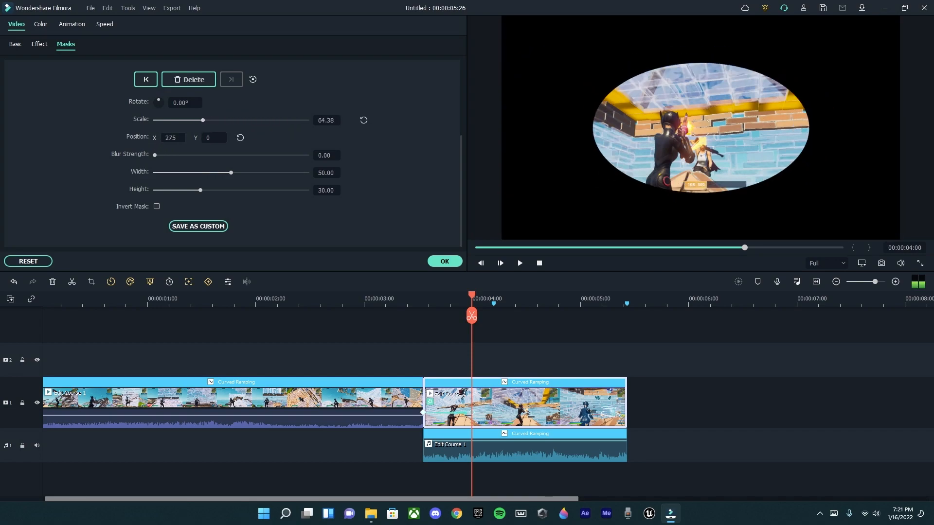
text(-670)
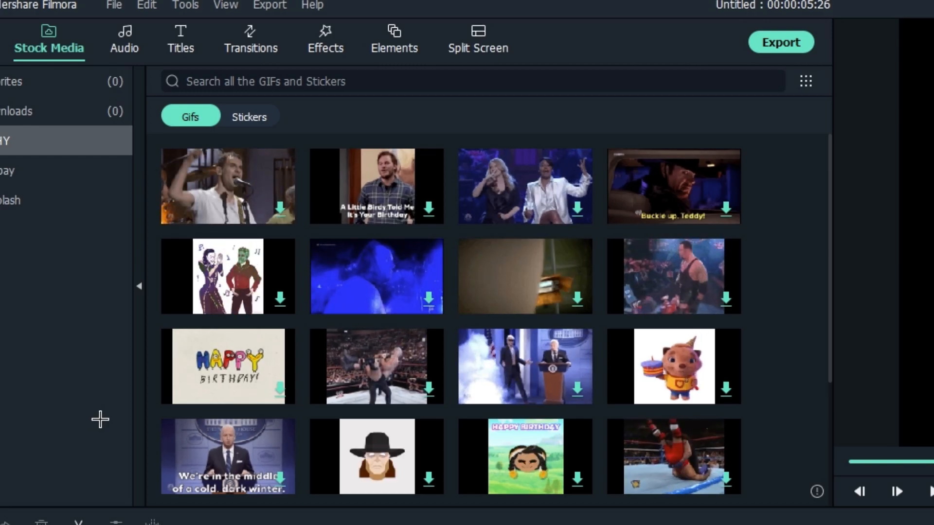
Step: Scroll through the Pixabay stock video list
scroll(down, 3)
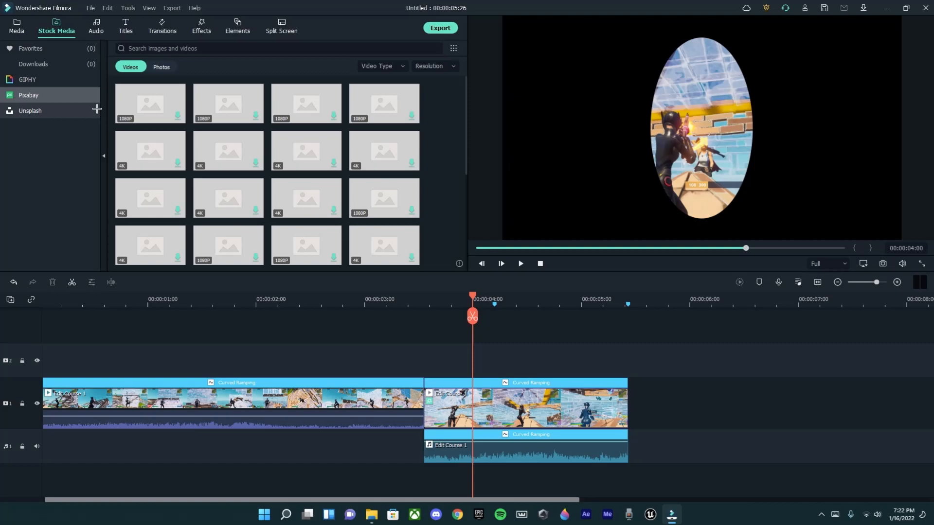
drag(472, 294, 422, 294)
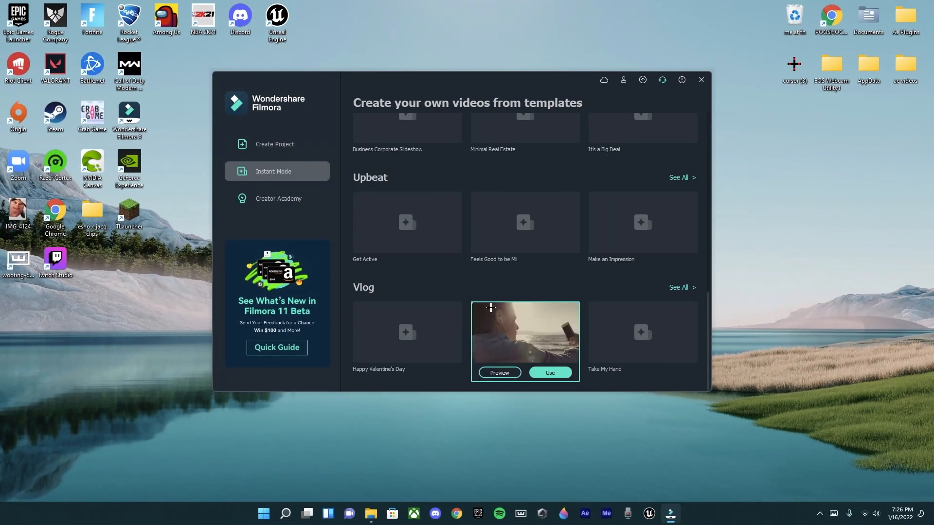
Step: Scroll the Instant Mode templates down to the Family and Slideshow sets
scroll(down, 3)
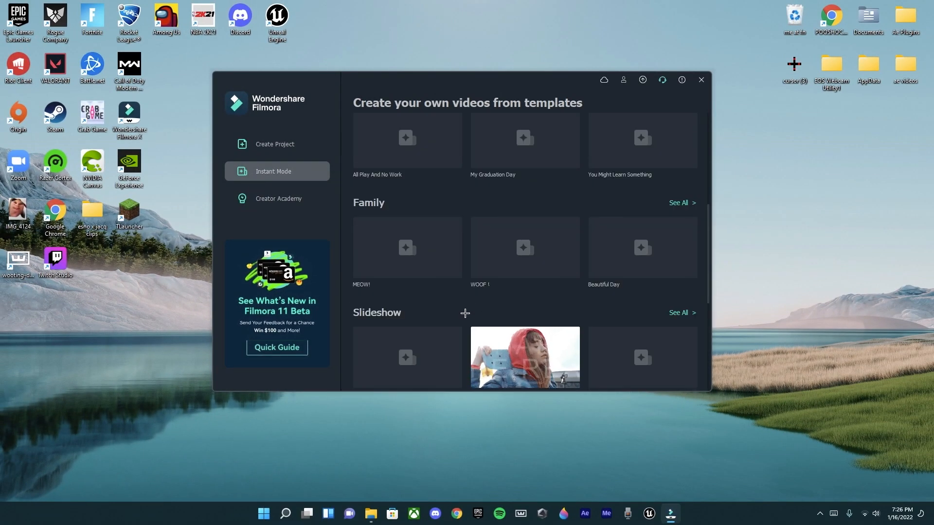